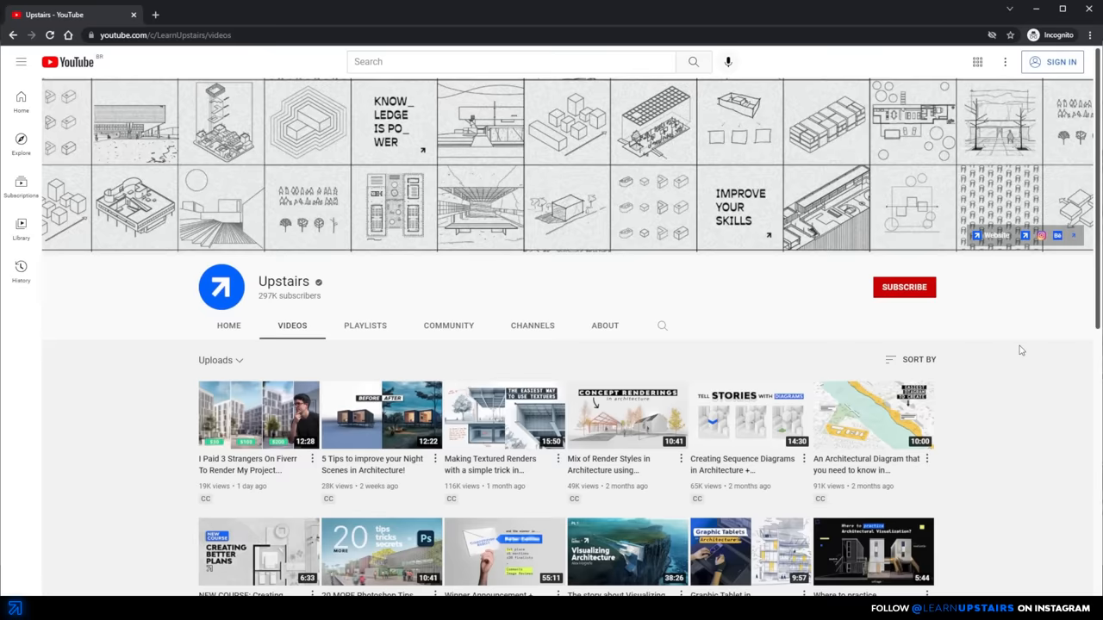
Distort the paper texture layer into perspective so it fits the side wall.
scroll("down", 3)
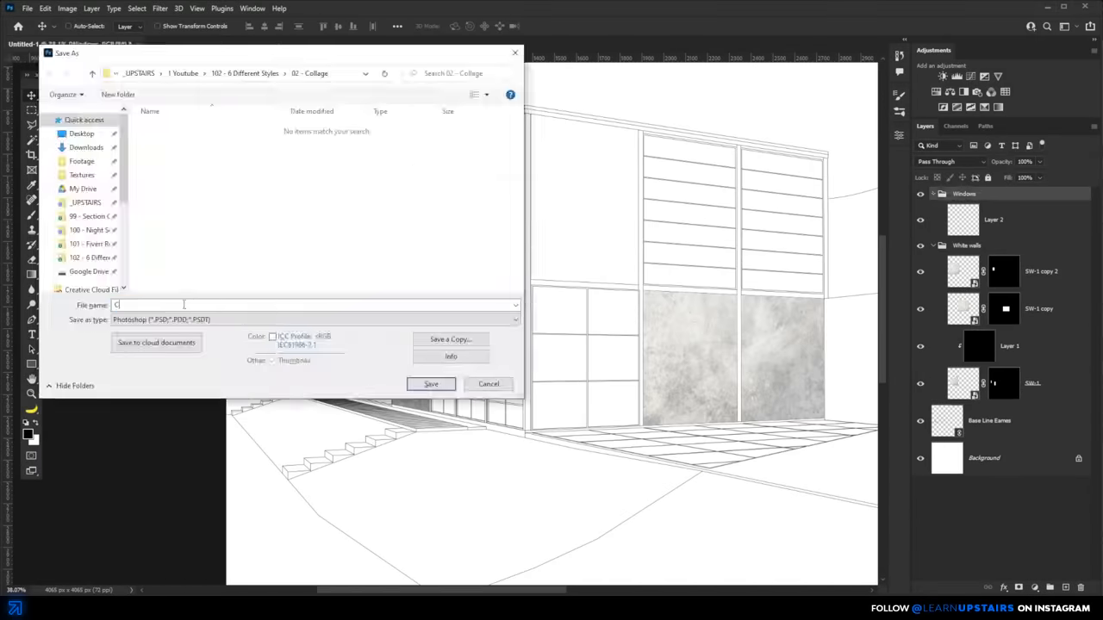
left_click(431, 382)
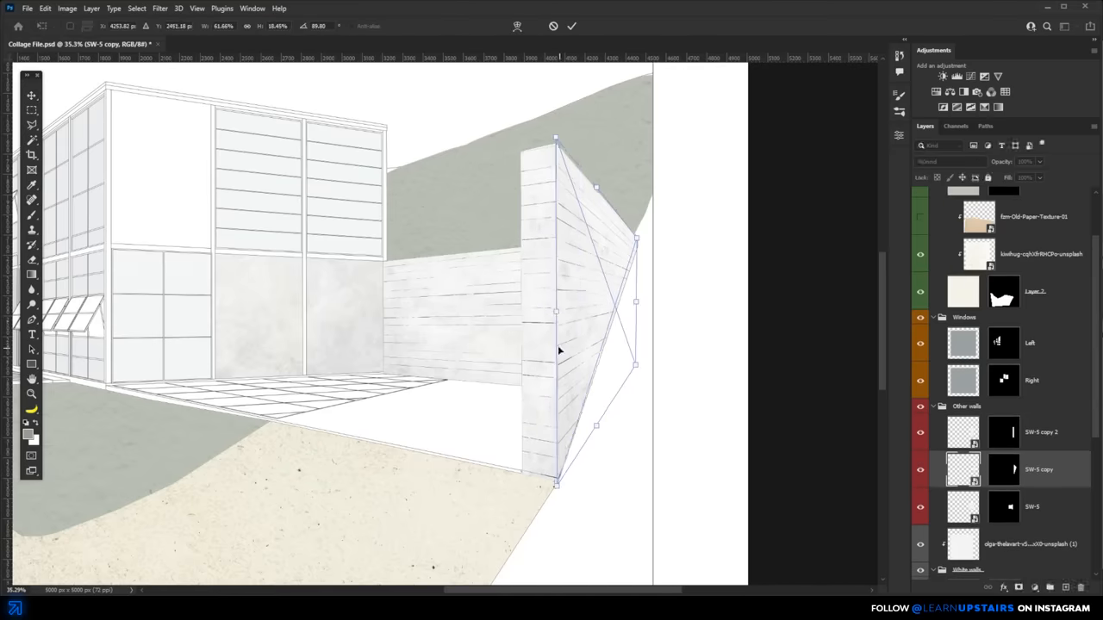
left_click(947, 161)
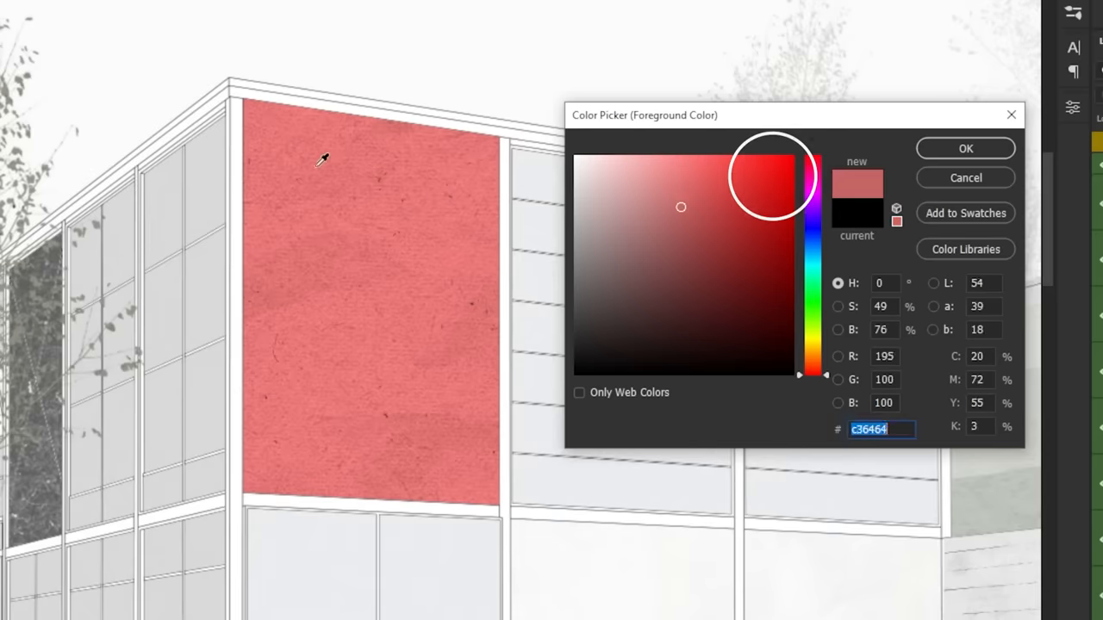
Fill the upper facade panel with muted red #c36464 and duplicate a tree cut-out layer.
left_click(965, 148)
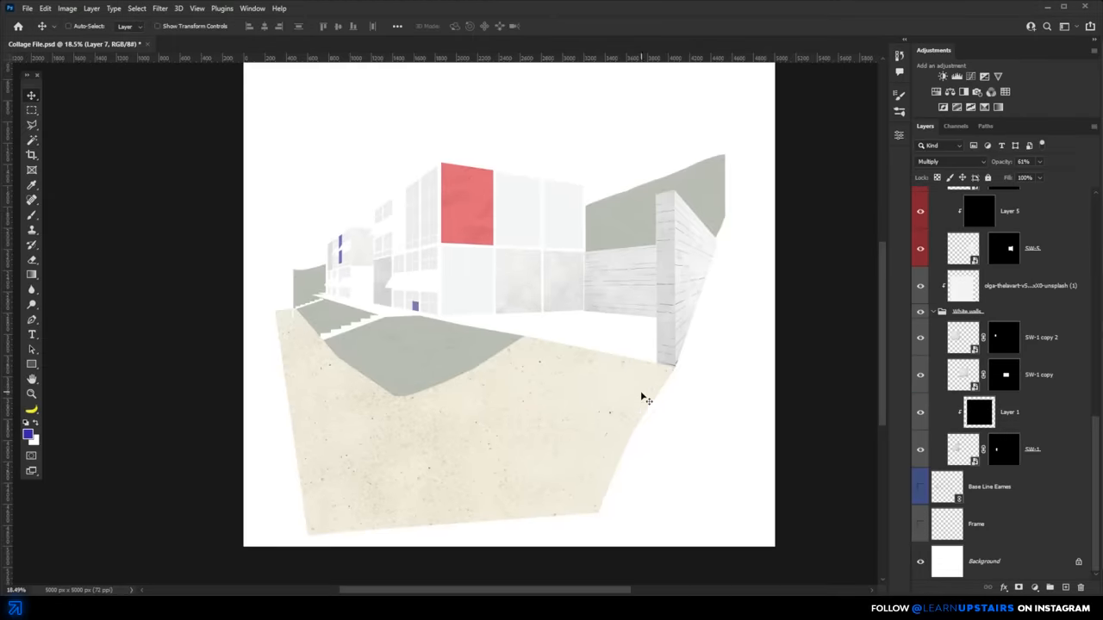
left_click(975, 524)
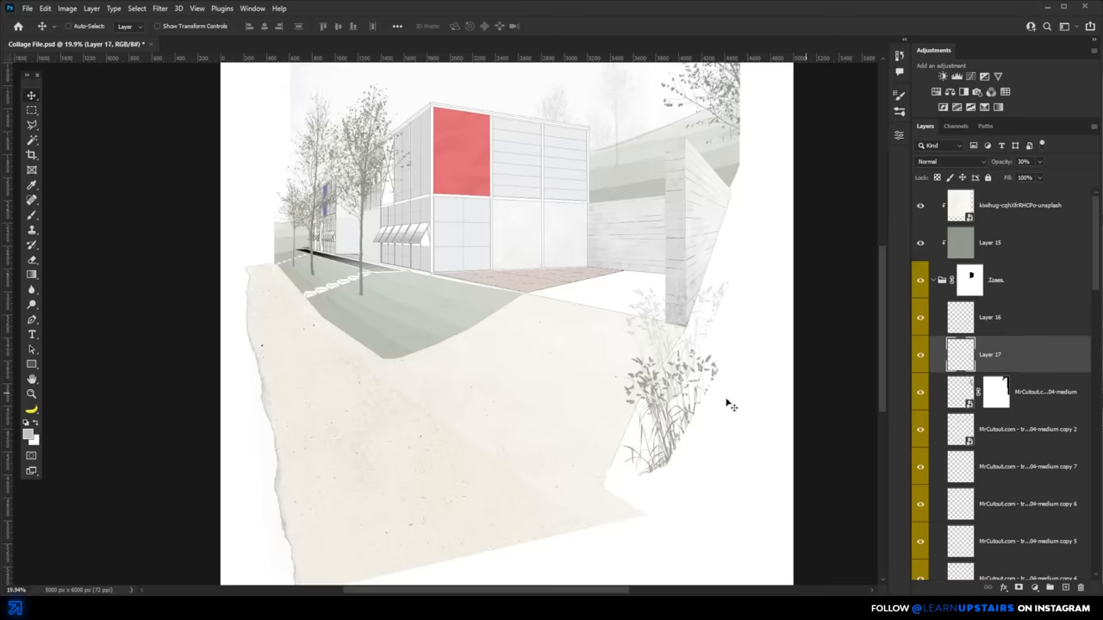
key("ctrl+j")
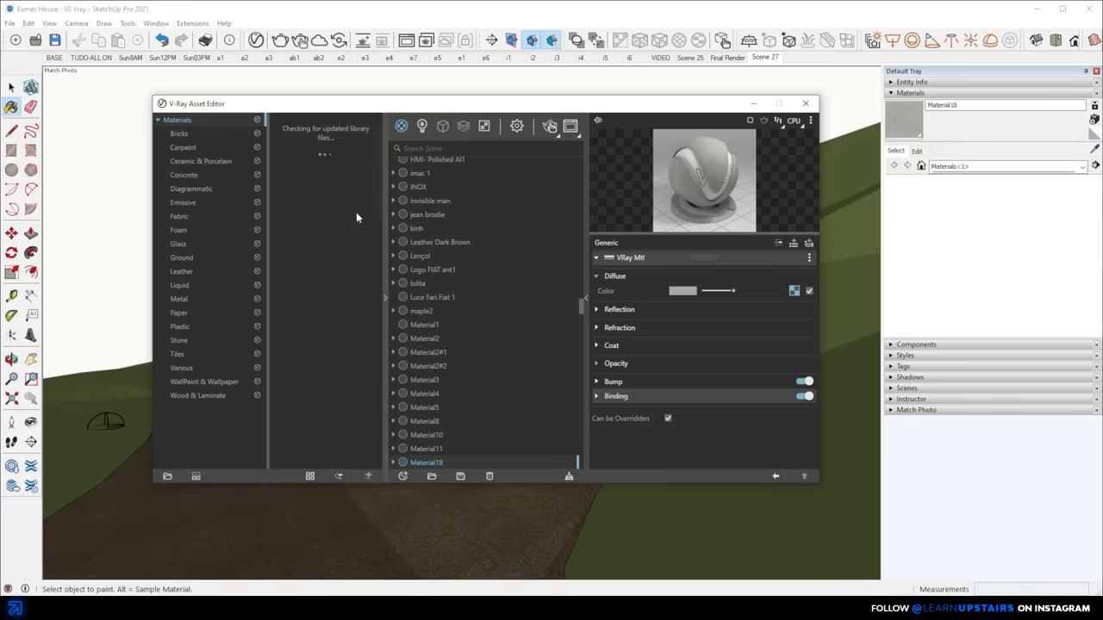
Browse the Concrete category of the V-Ray material library.
left_click(183, 174)
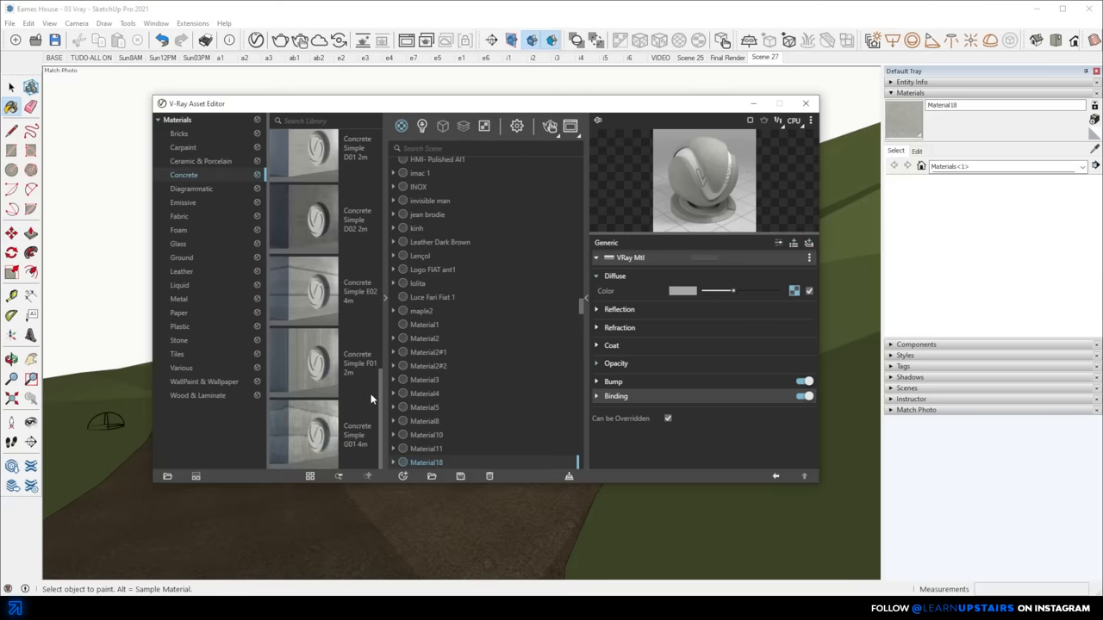
scroll("up", 3)
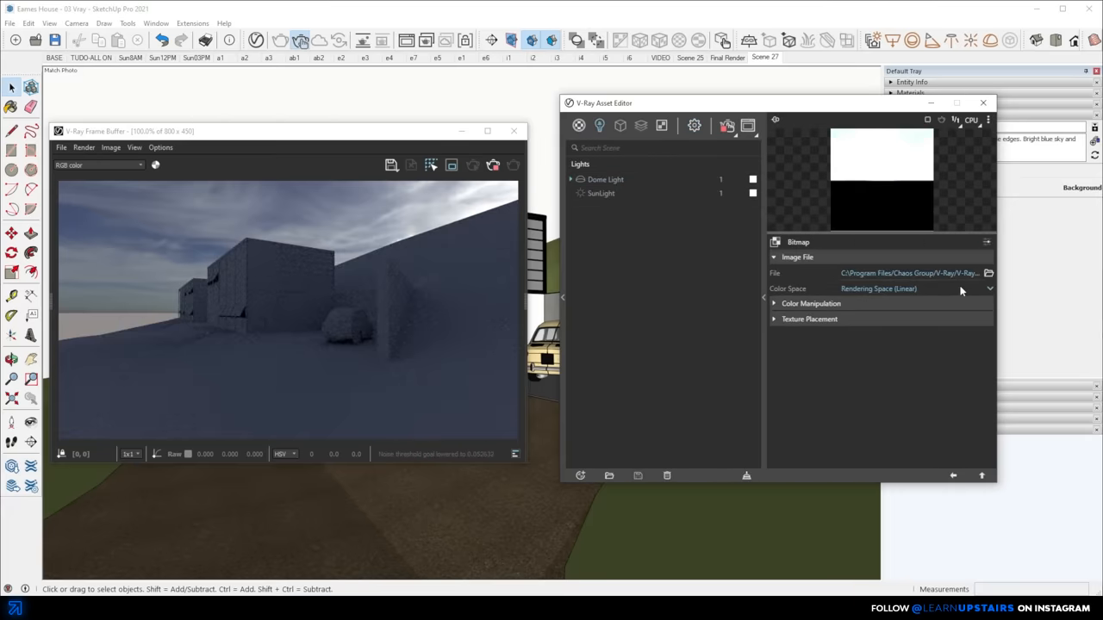
Load an HDR sky image into the Dome Light bitmap and adjust the layer blending.
left_click(989, 272)
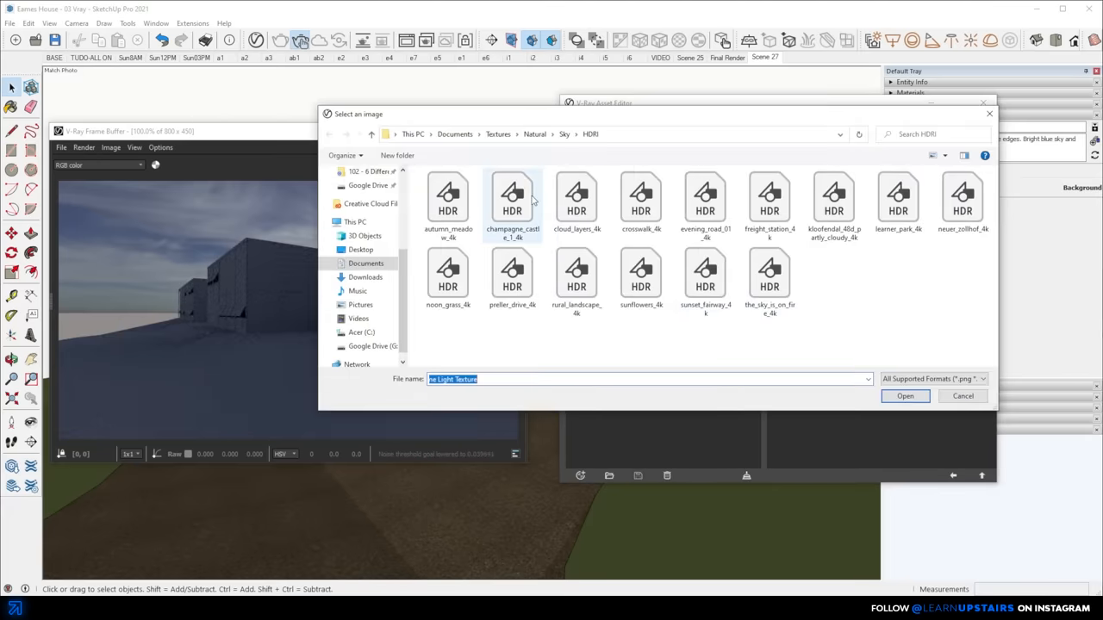
left_click(905, 395)
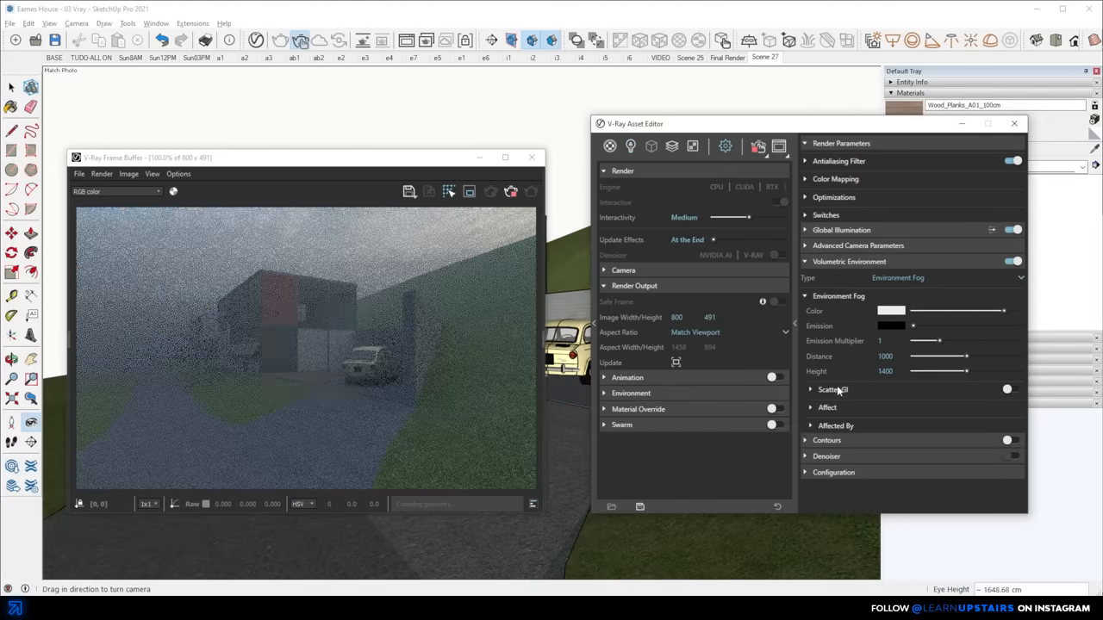
left_click_drag(934, 355, 1016, 354)
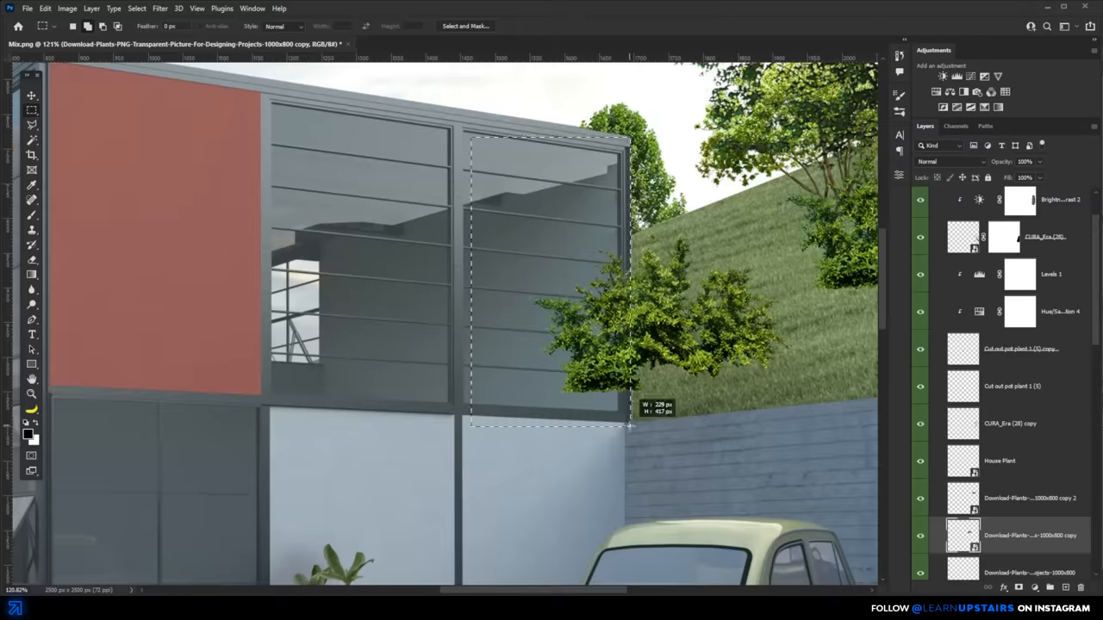
left_click(947, 162)
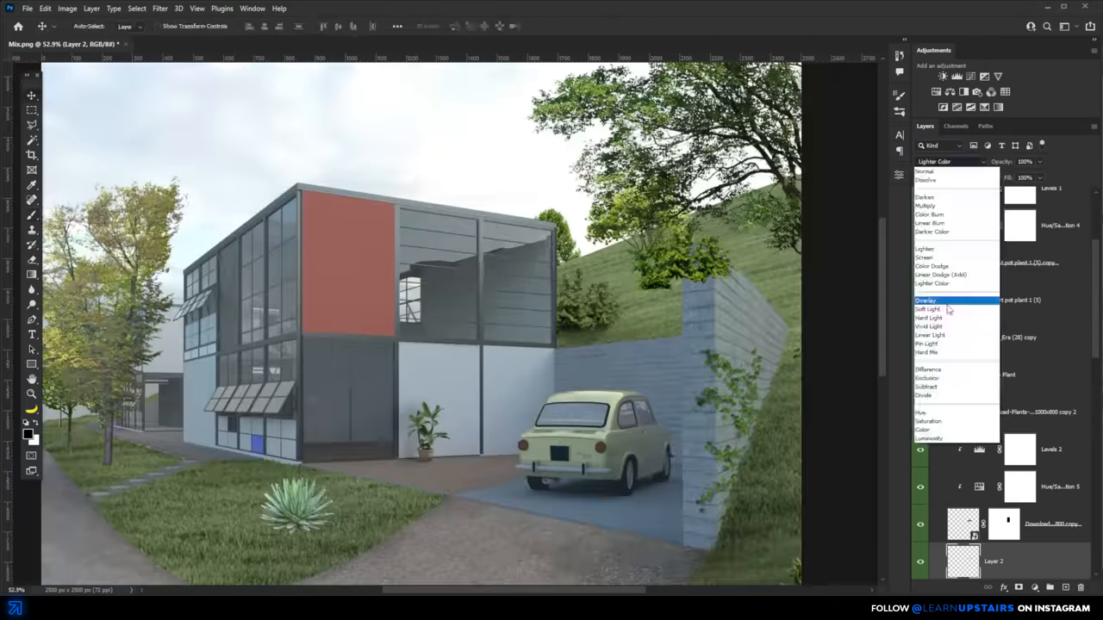